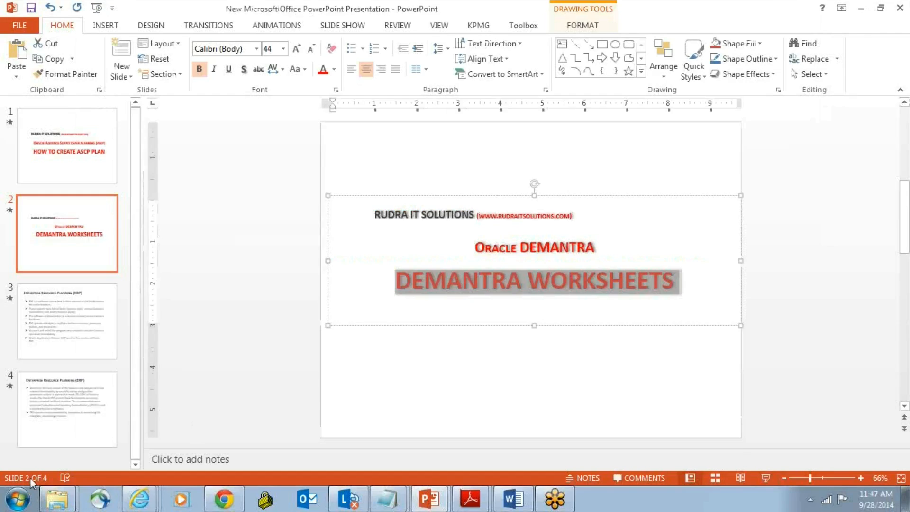
Expand the Oracle Demantra Spectrum folder under All Programs to reveal Demand Planner and Workflow Manager
click(16, 498)
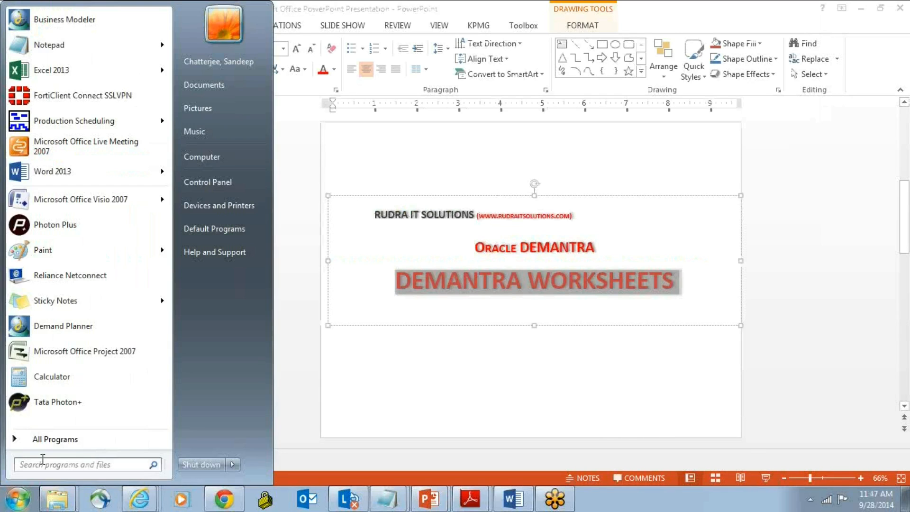
click(55, 439)
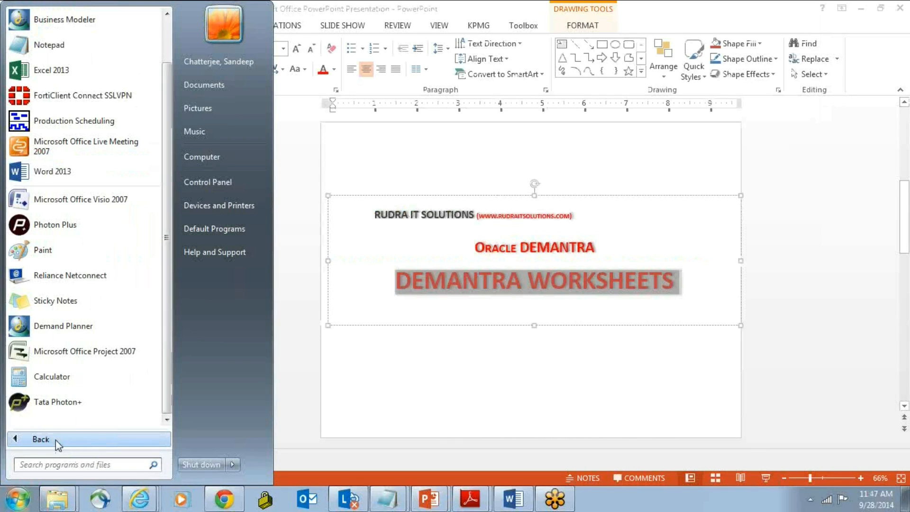
click(41, 439)
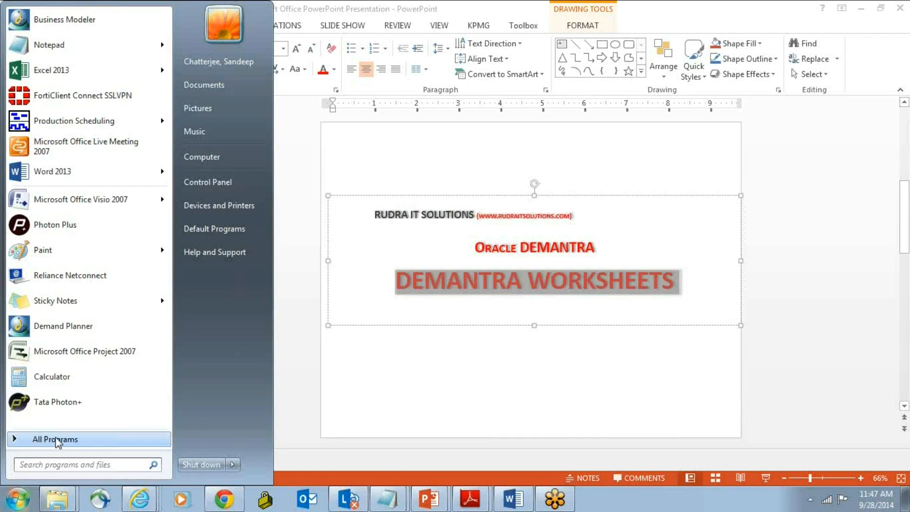
click(56, 439)
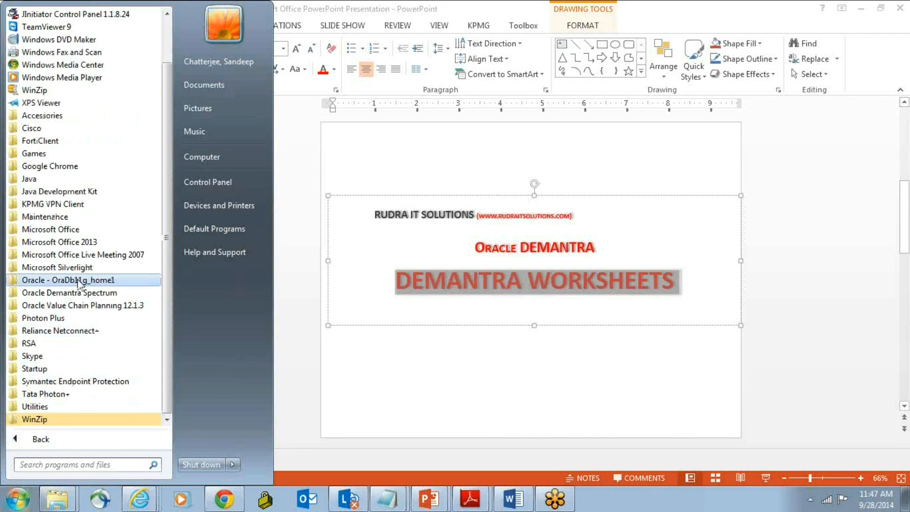
click(70, 293)
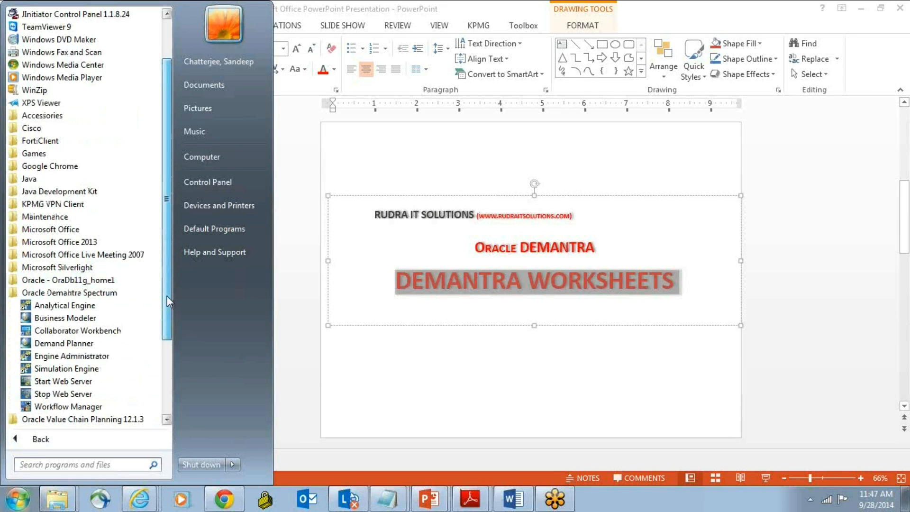
Scroll the program list so the Demantra tools from Analytical Engine to Workflow Manager show
scroll(down, 3)
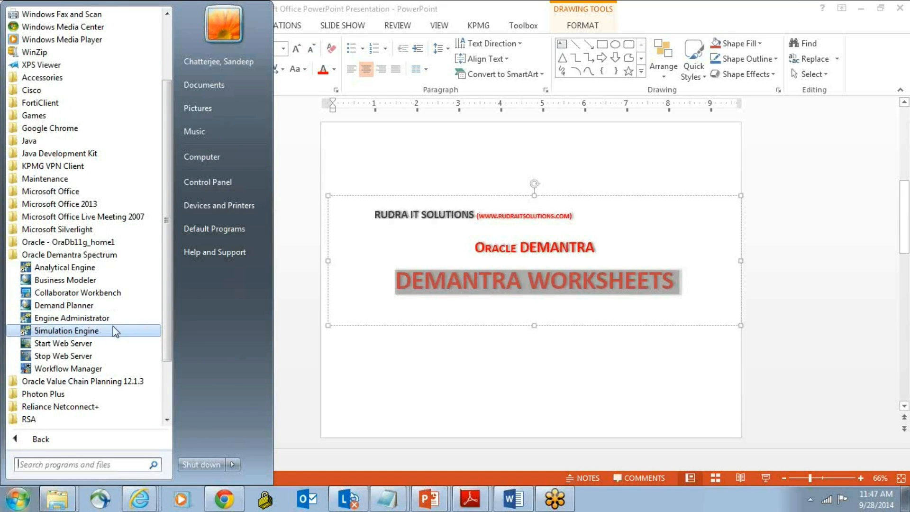
mouse_move(109, 342)
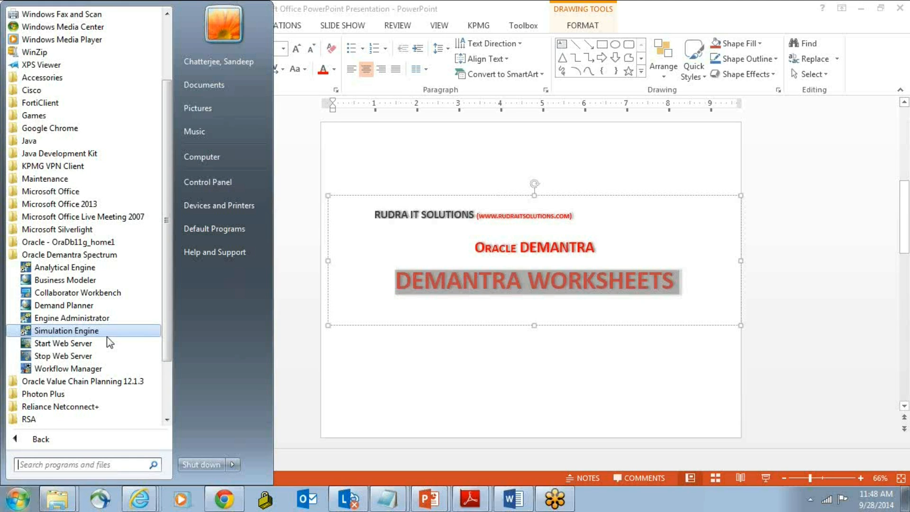
mouse_move(298, 345)
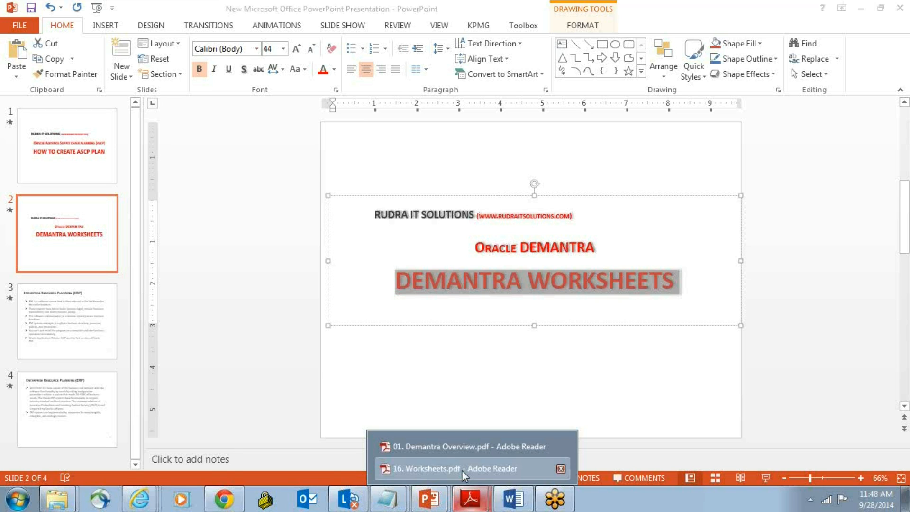
Switch to 16. Worksheets.pdf and advance to the page 4 Worksheets Overview slide
click(452, 468)
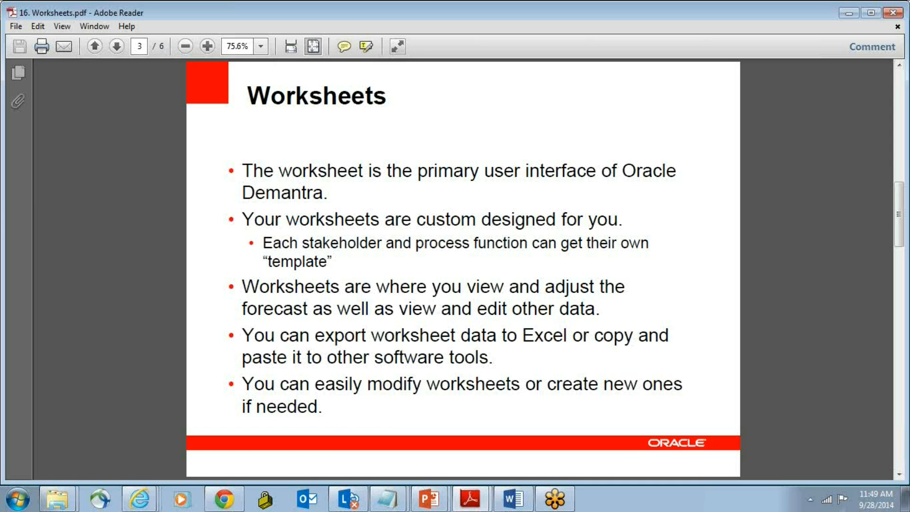
click(115, 47)
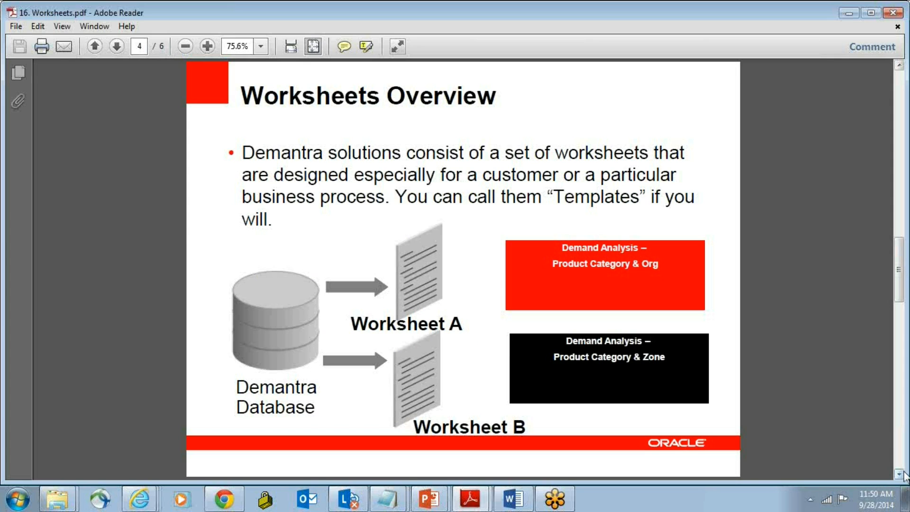
Advance through the Worksheet – Basic Elements slide to page 6, Embedded Worksheets
click(116, 46)
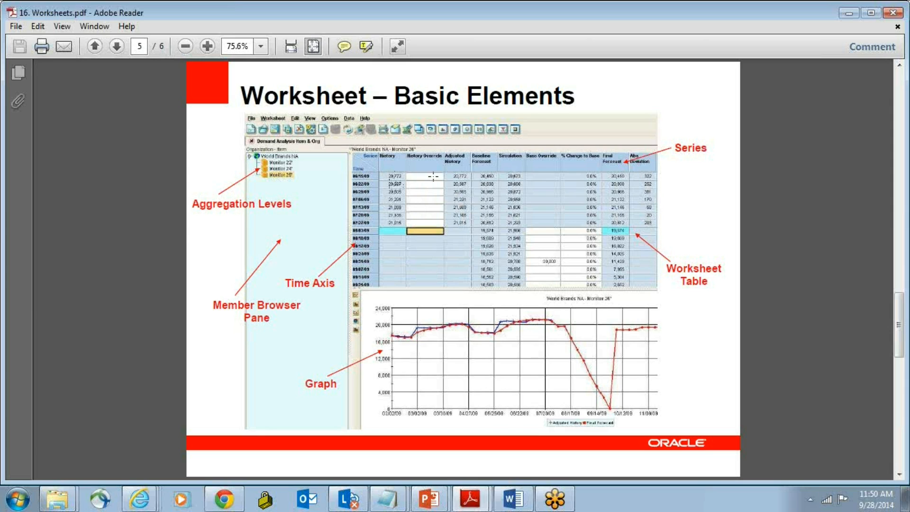
mouse_move(436, 177)
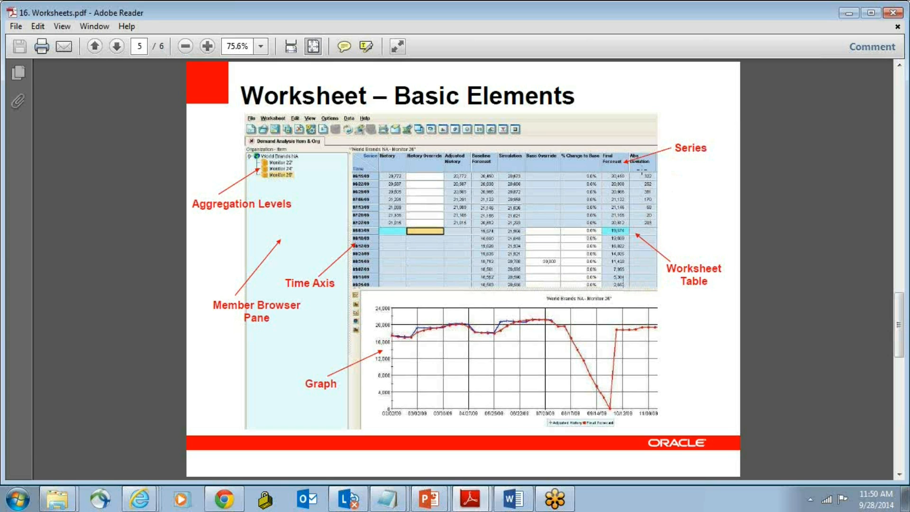
mouse_move(629, 187)
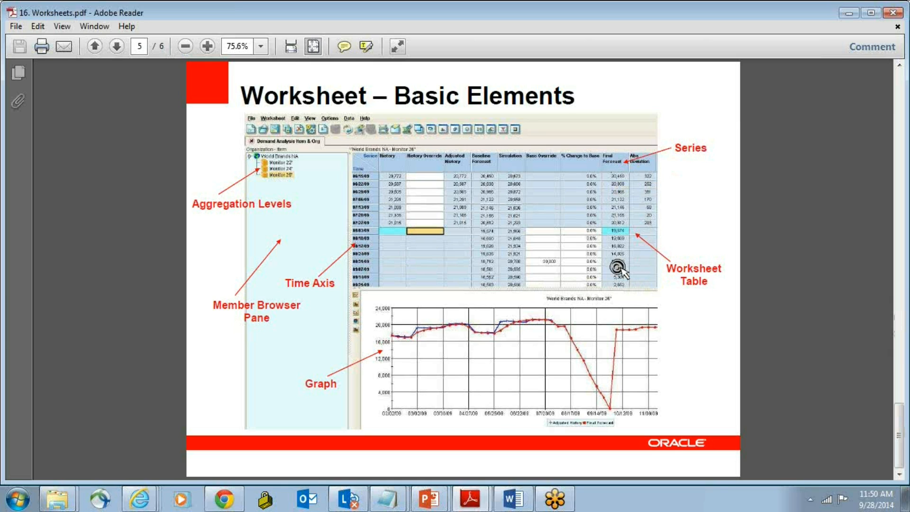
click(115, 46)
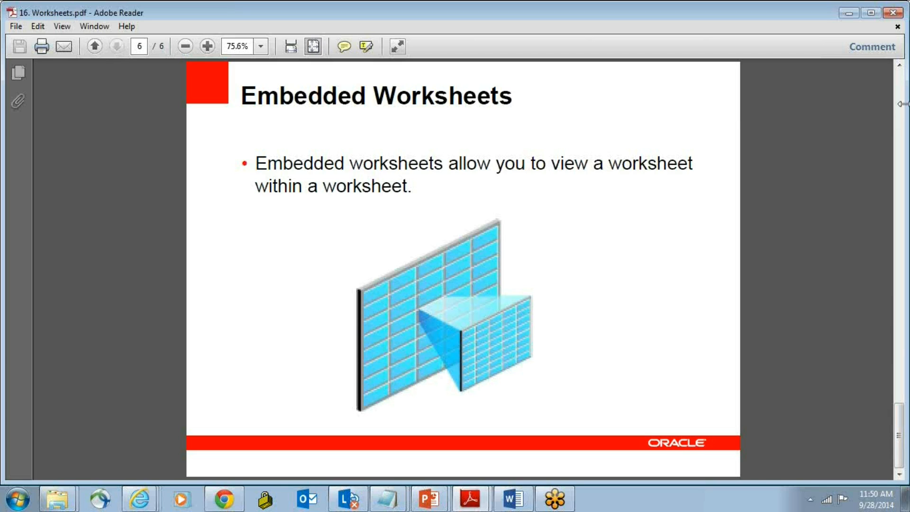
Step back to the Basic Elements slide, then forward again to Embedded Worksheets
click(94, 46)
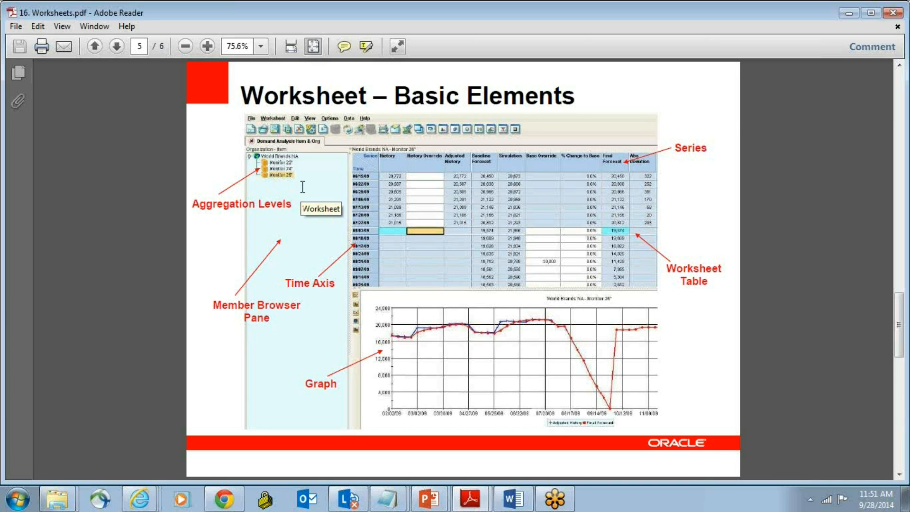
mouse_move(836, 460)
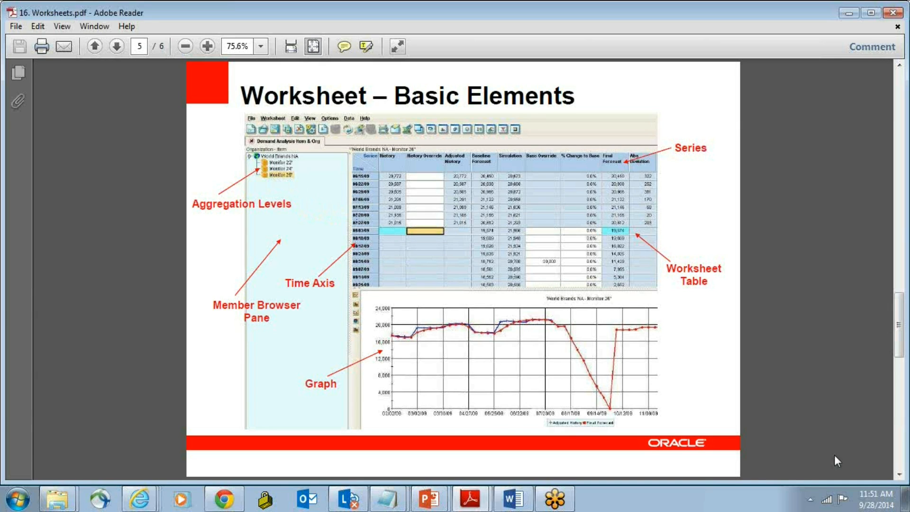
mouse_move(897, 473)
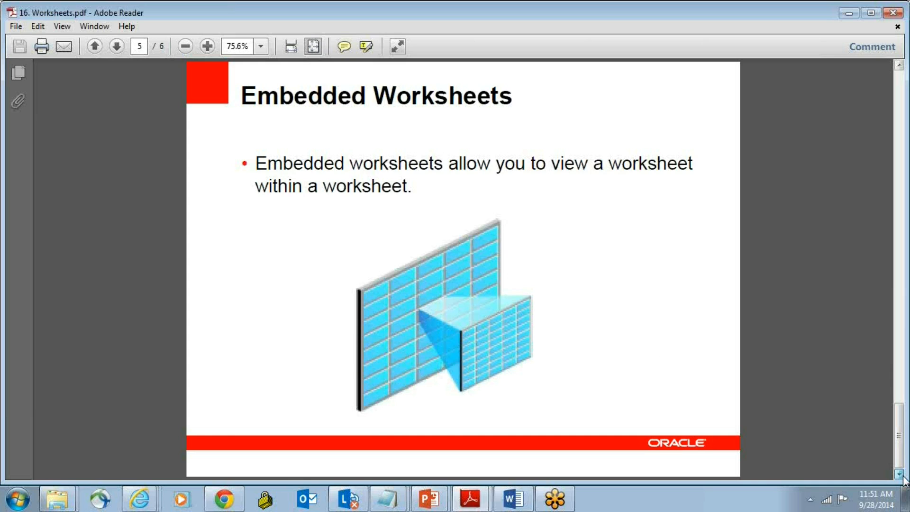
click(115, 46)
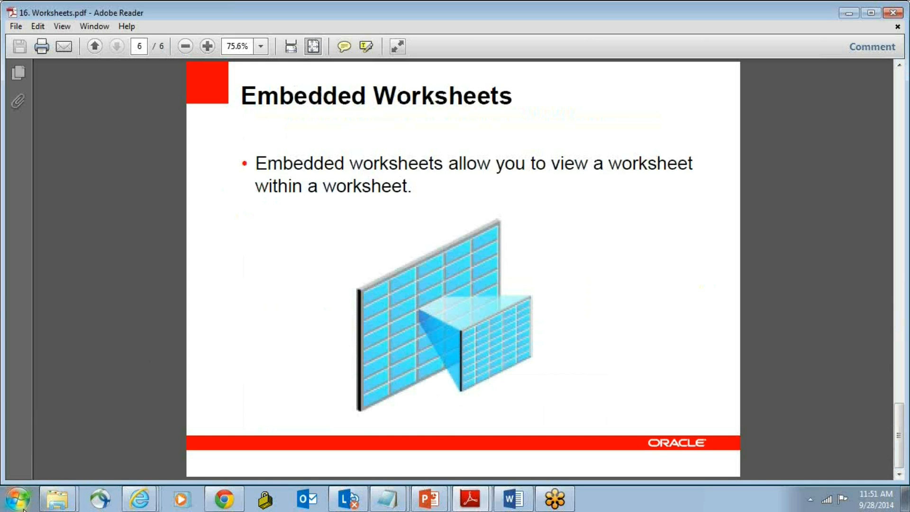
Expand the Oracle Demantra Spectrum folder in the Start menu's program list
click(16, 498)
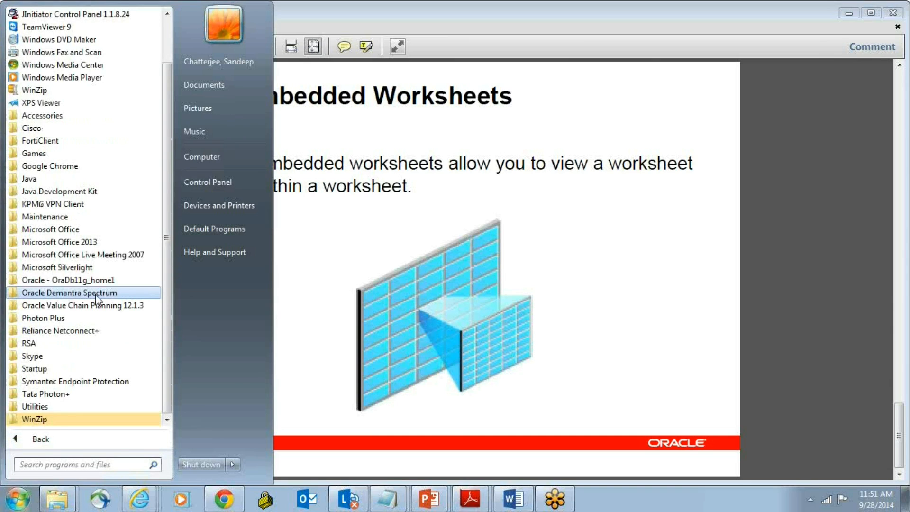
click(69, 292)
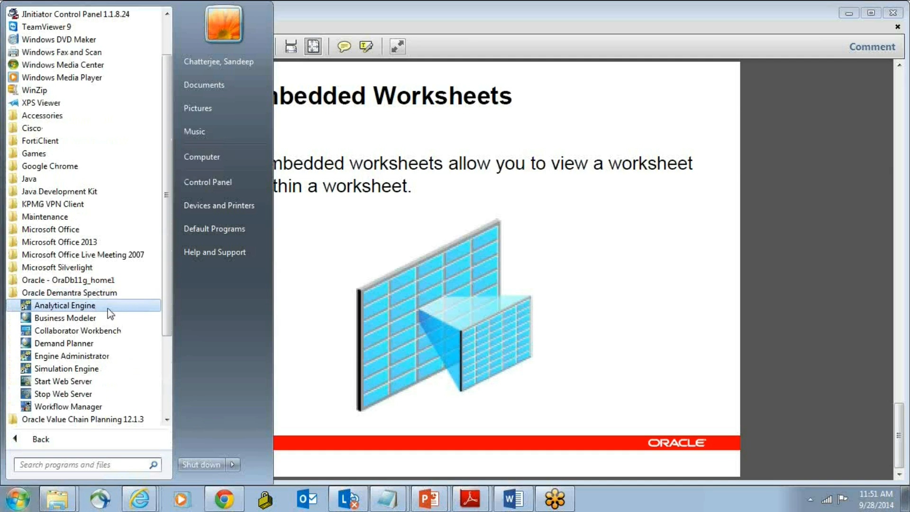